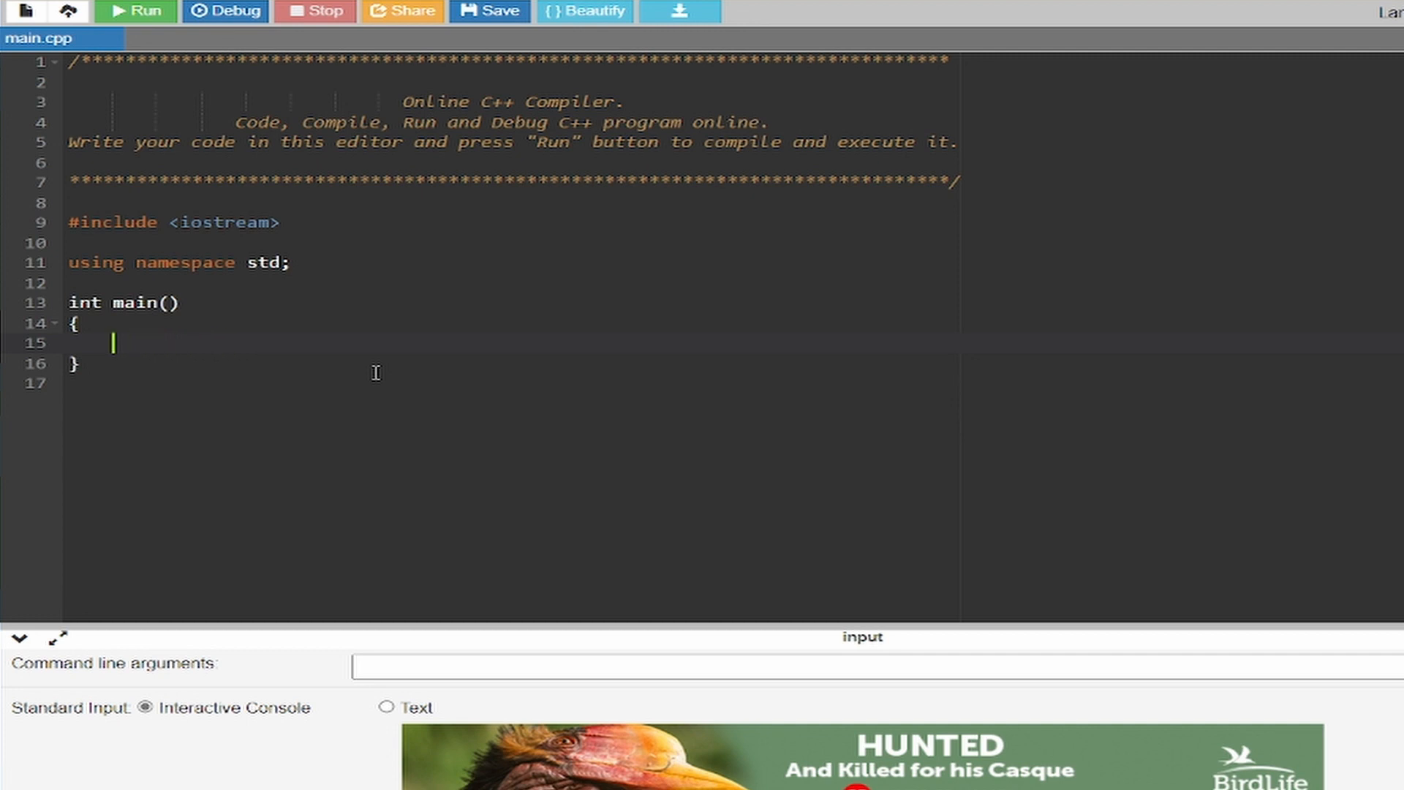
Replace the blank line with 'int a;' and start 'for(a=0;a<=5;){'.
{"action": "key", "text": "Backspace"}
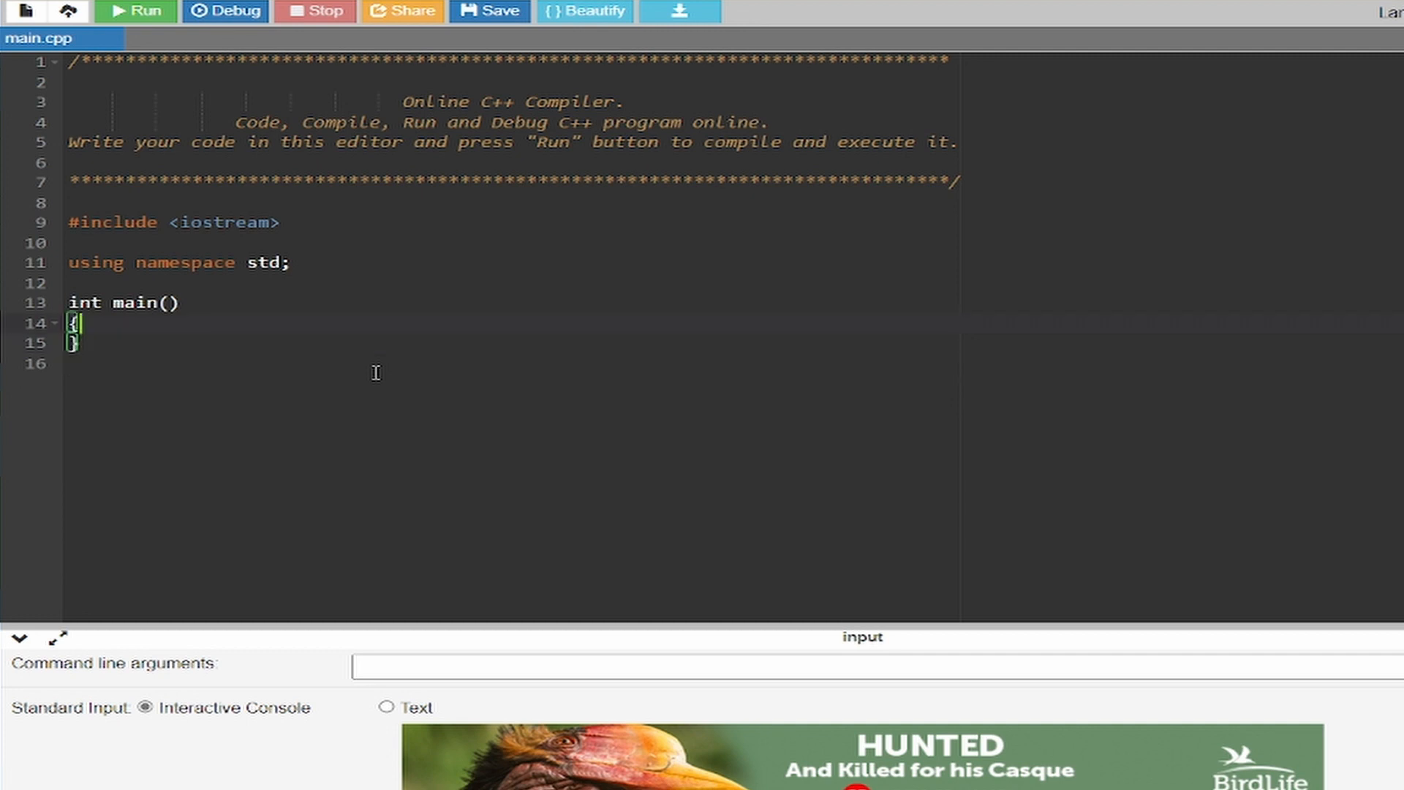
{"action": "type", "text": "int a;"}
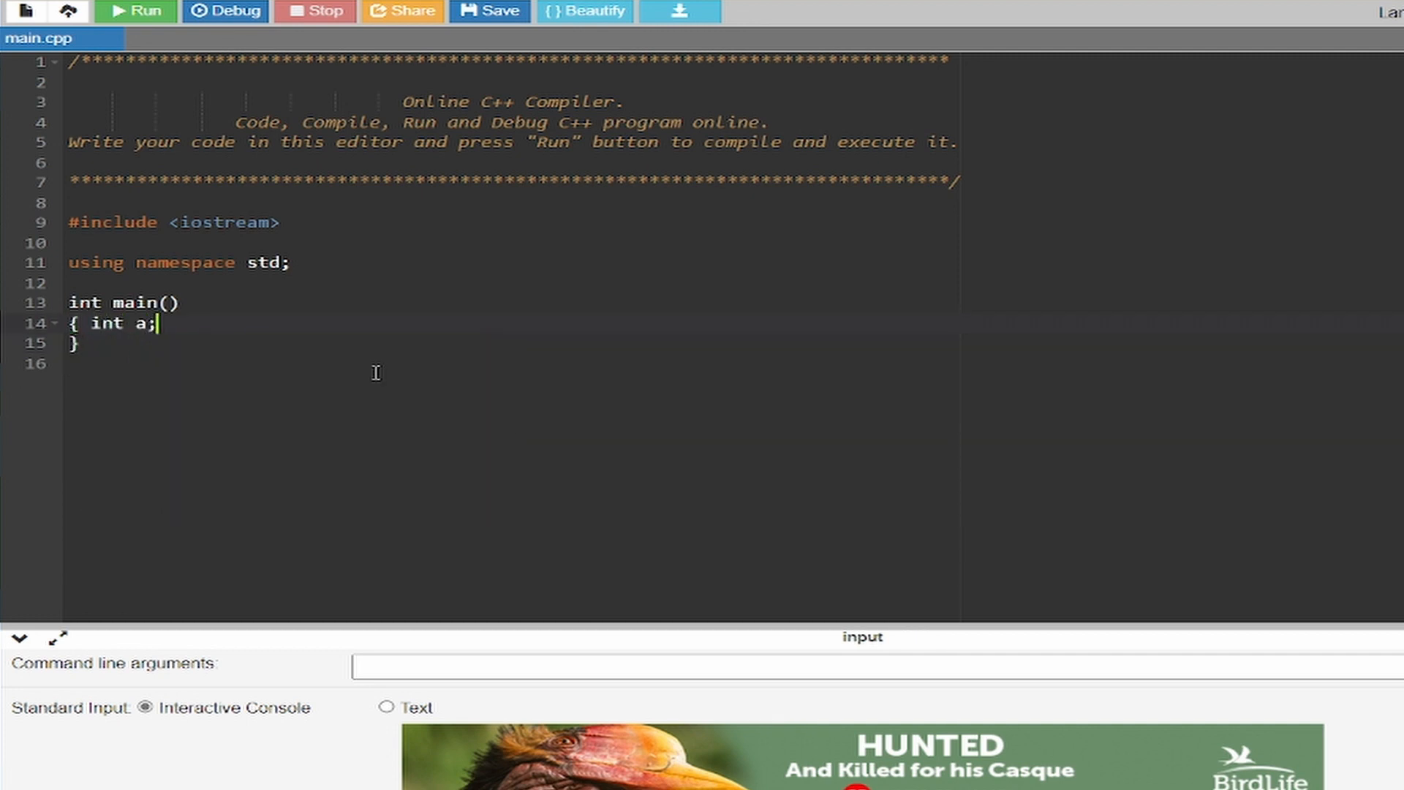
{"action": "type", "text": "for(a"}
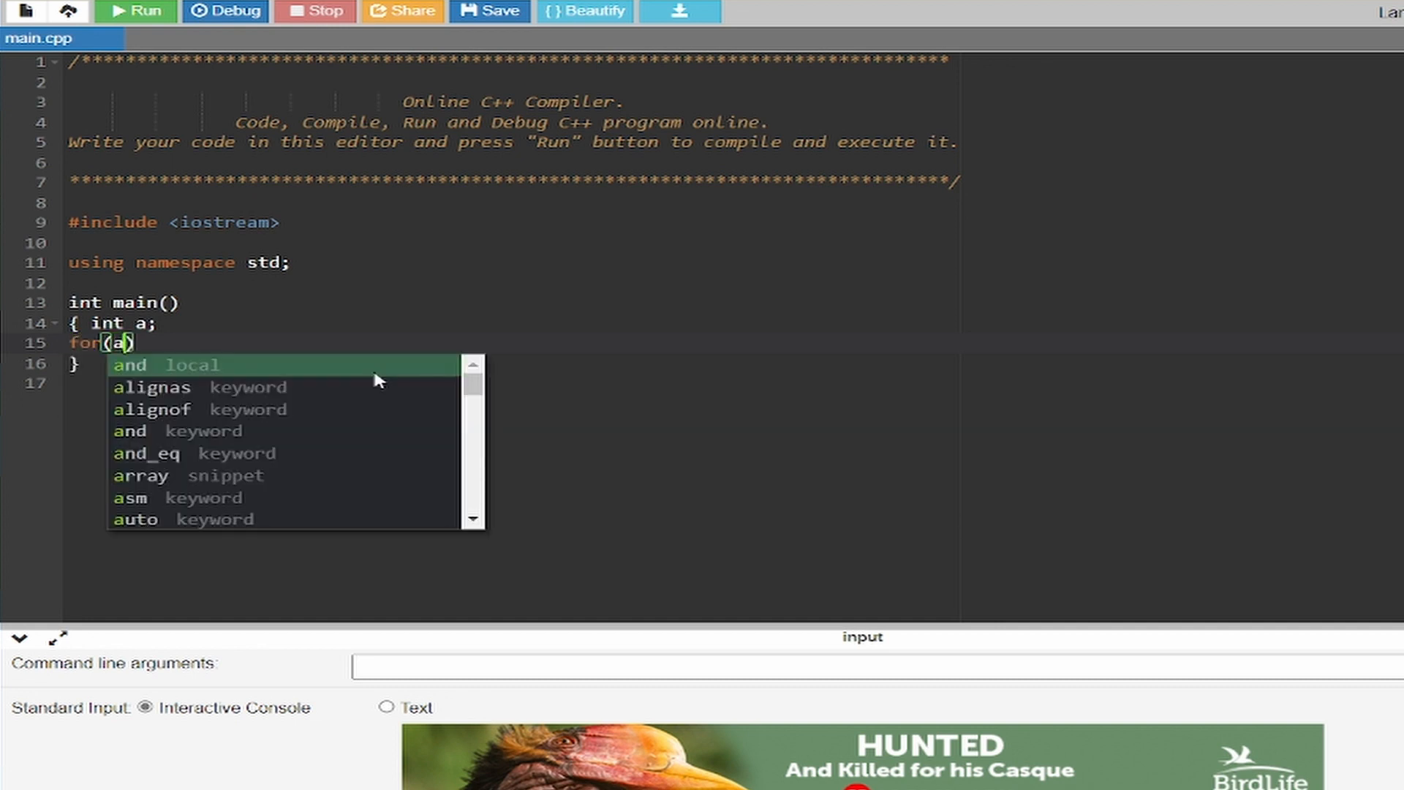
{"action": "type", "text": "=0;a<"}
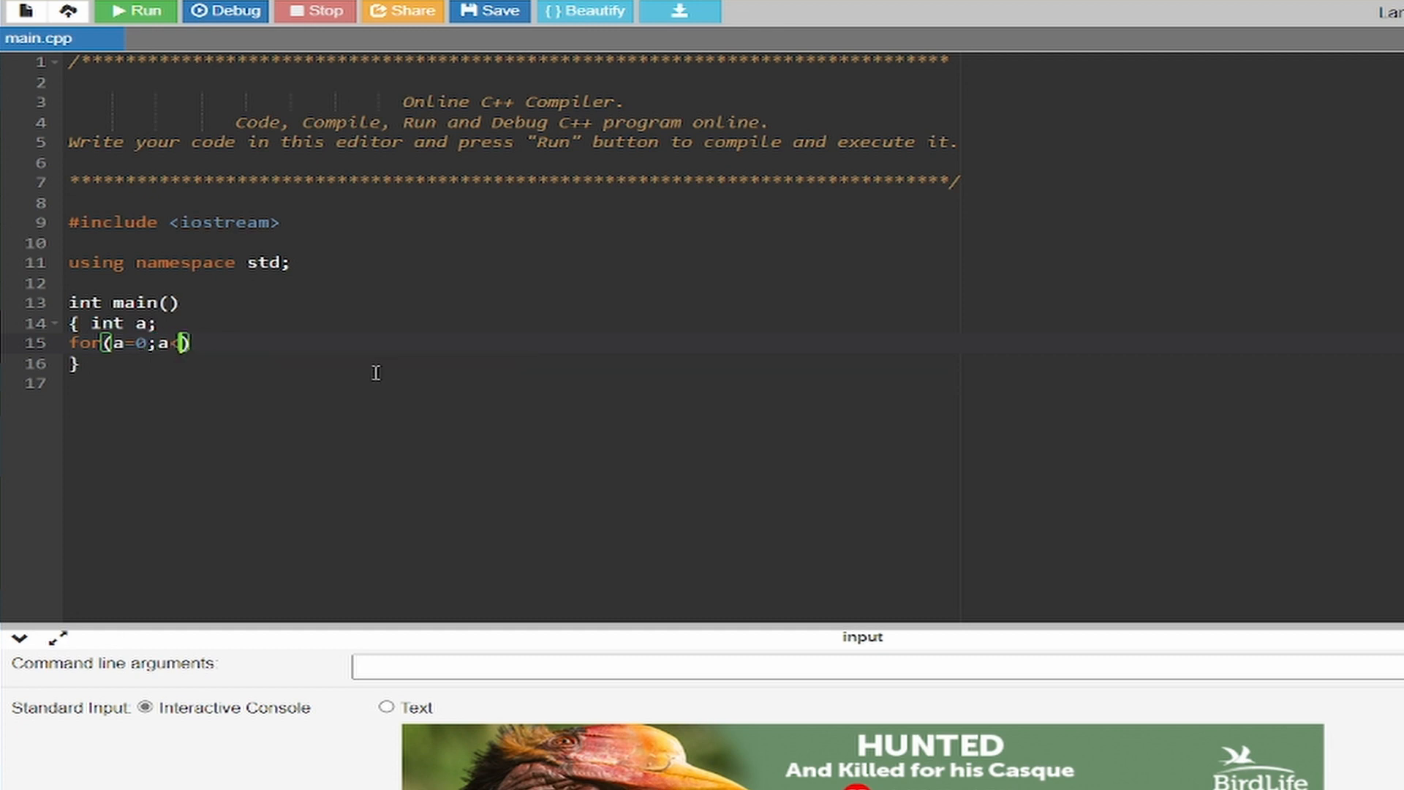
{"action": "type", "text": "="}
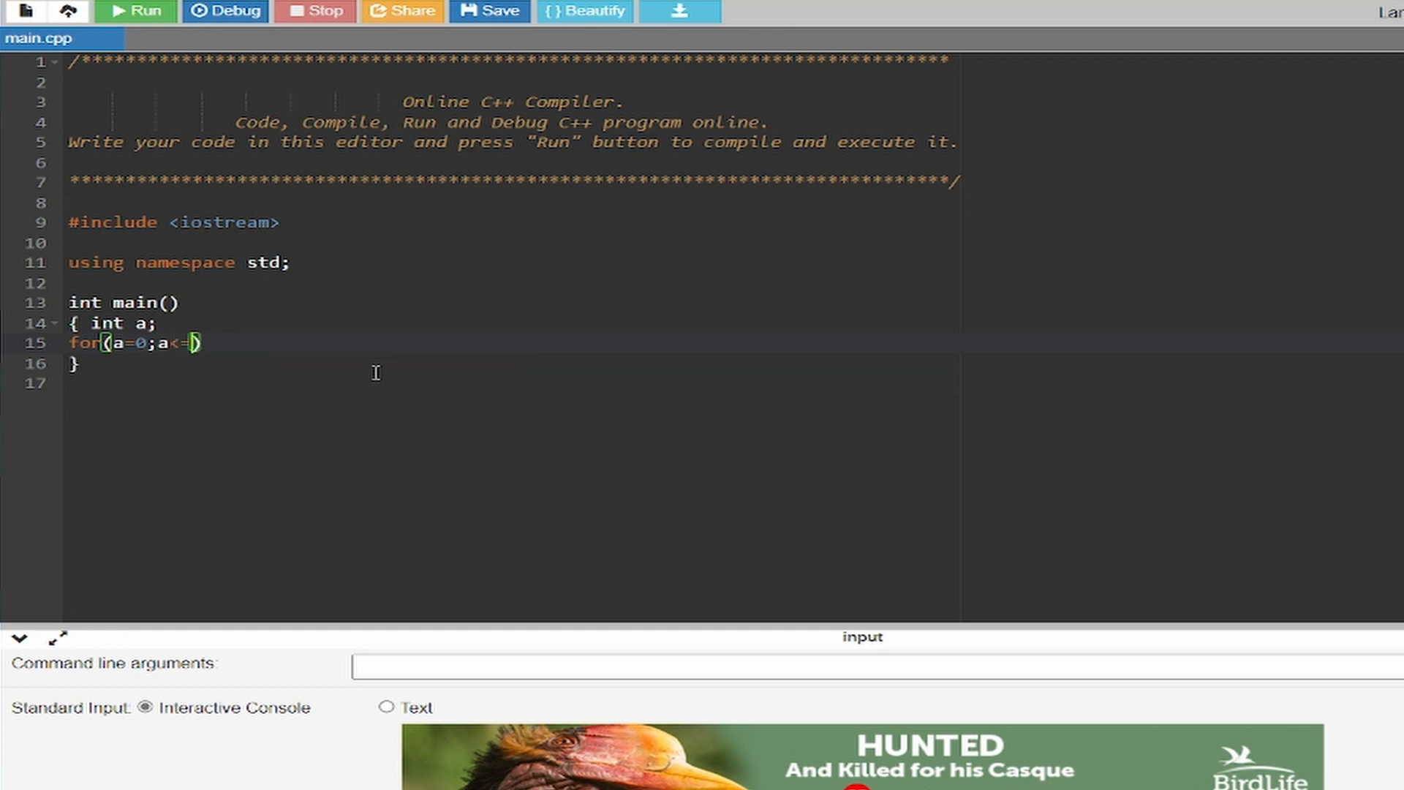
{"action": "type", "text": "5"}
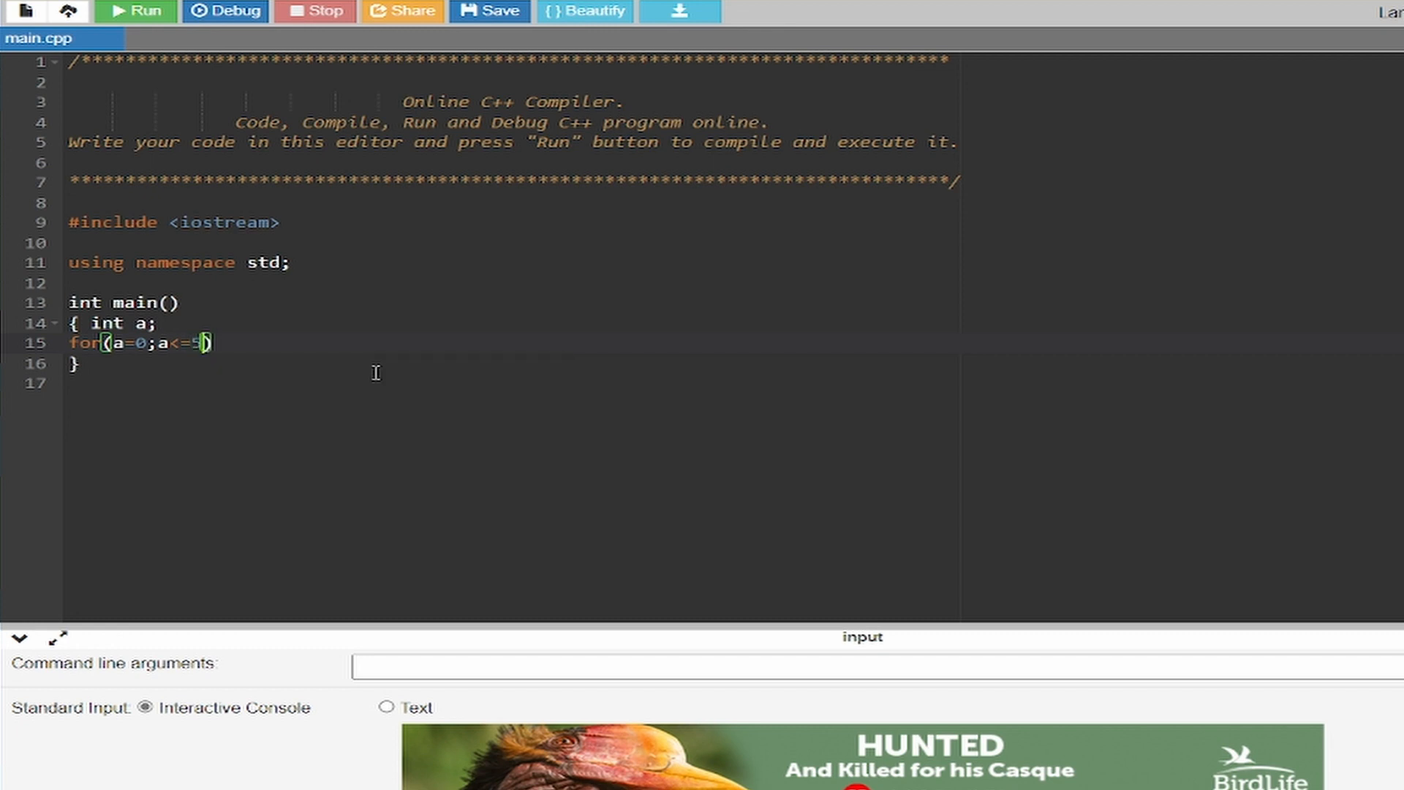
{"action": "type", "text": ";){"}
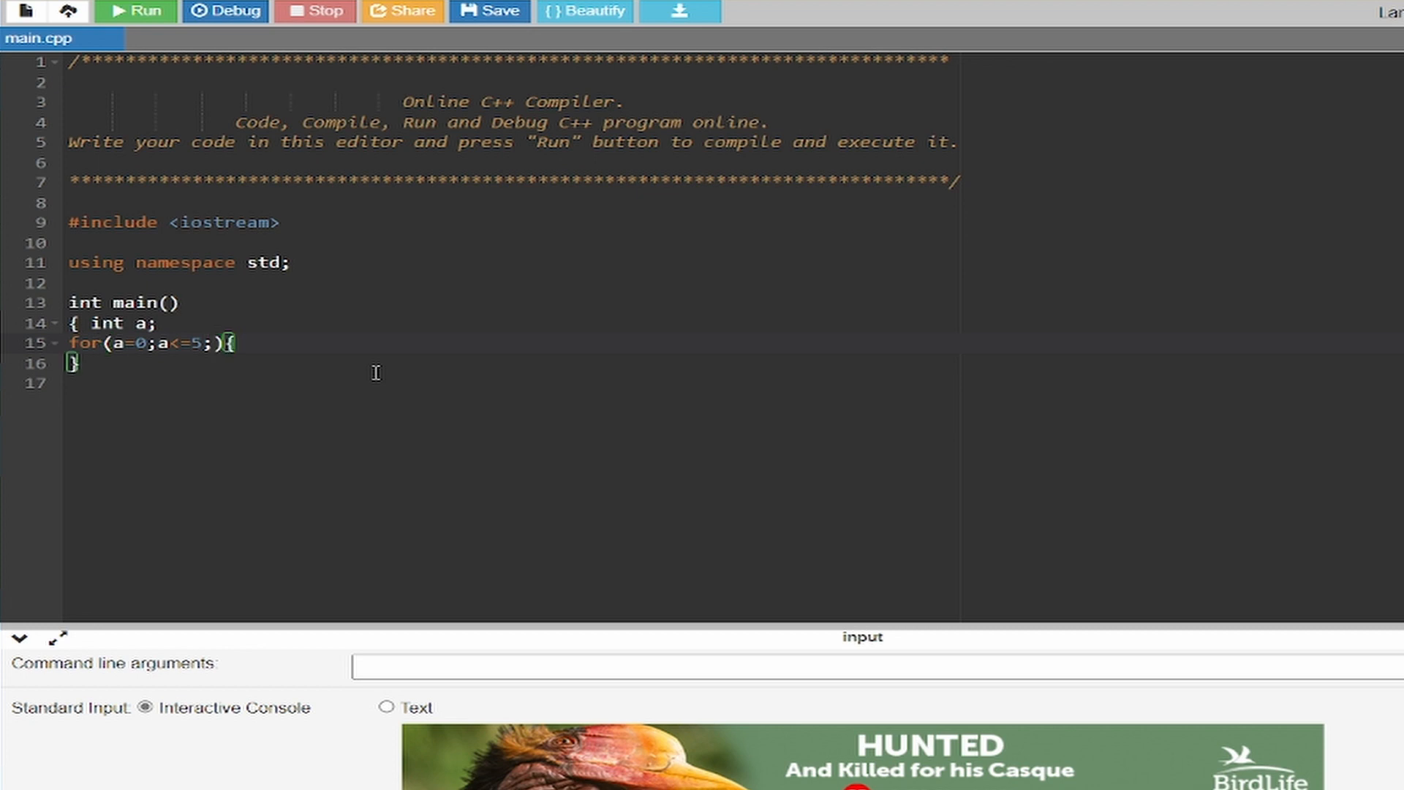
Fill the loop body with cout<<"*";, cout<<endl; and a++;.
{"action": "type", "text": "cout<<\""}
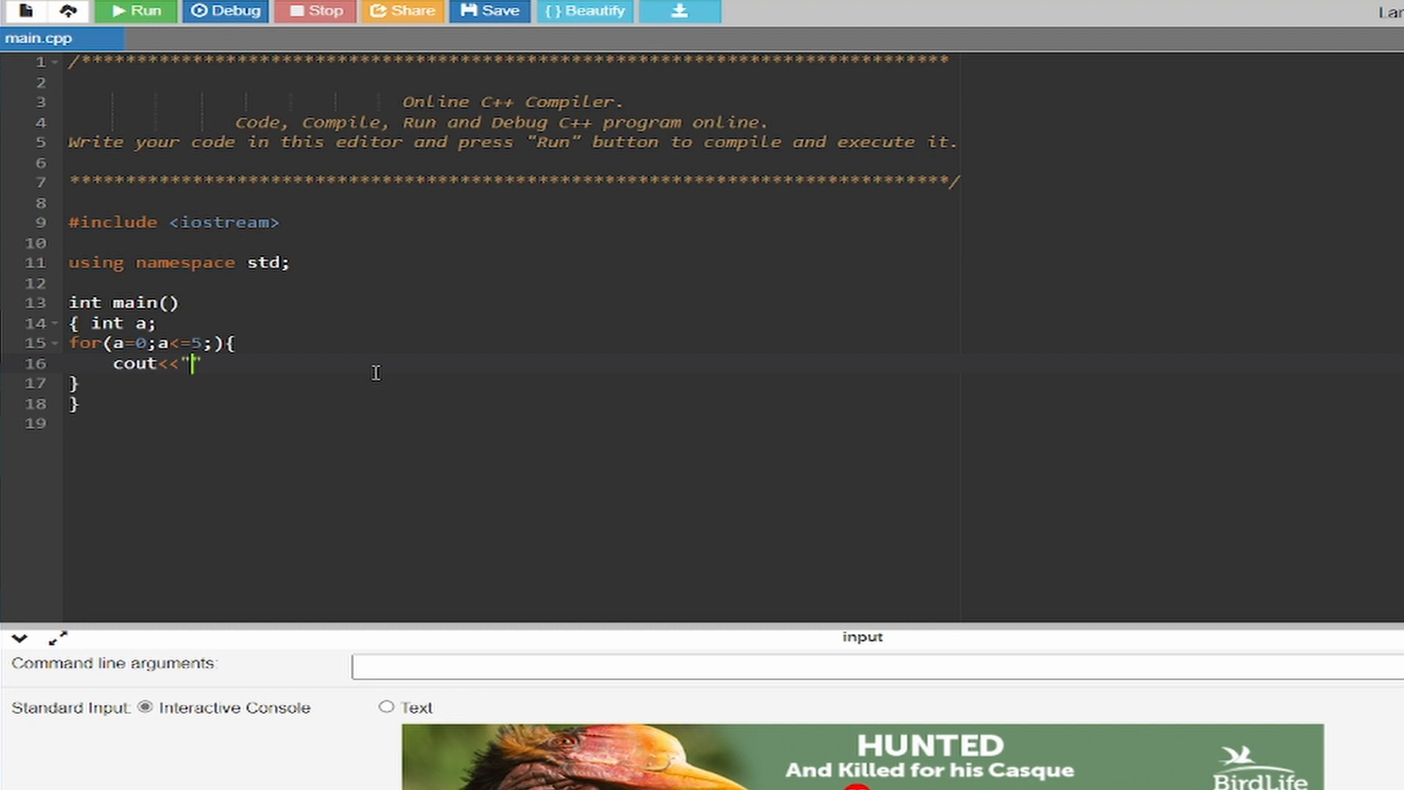
{"action": "type", "text": "*"}
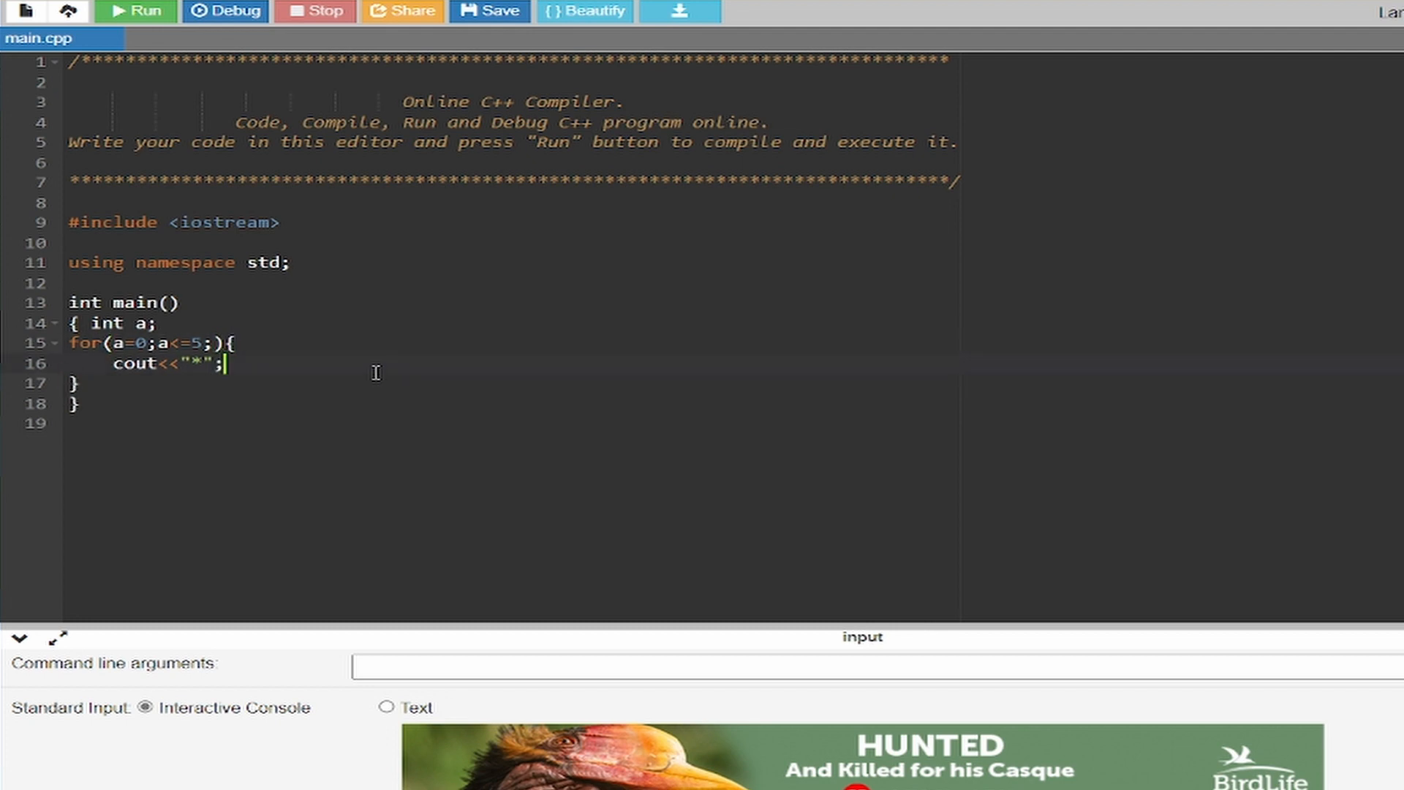
{"action": "type", "text": "cout"}
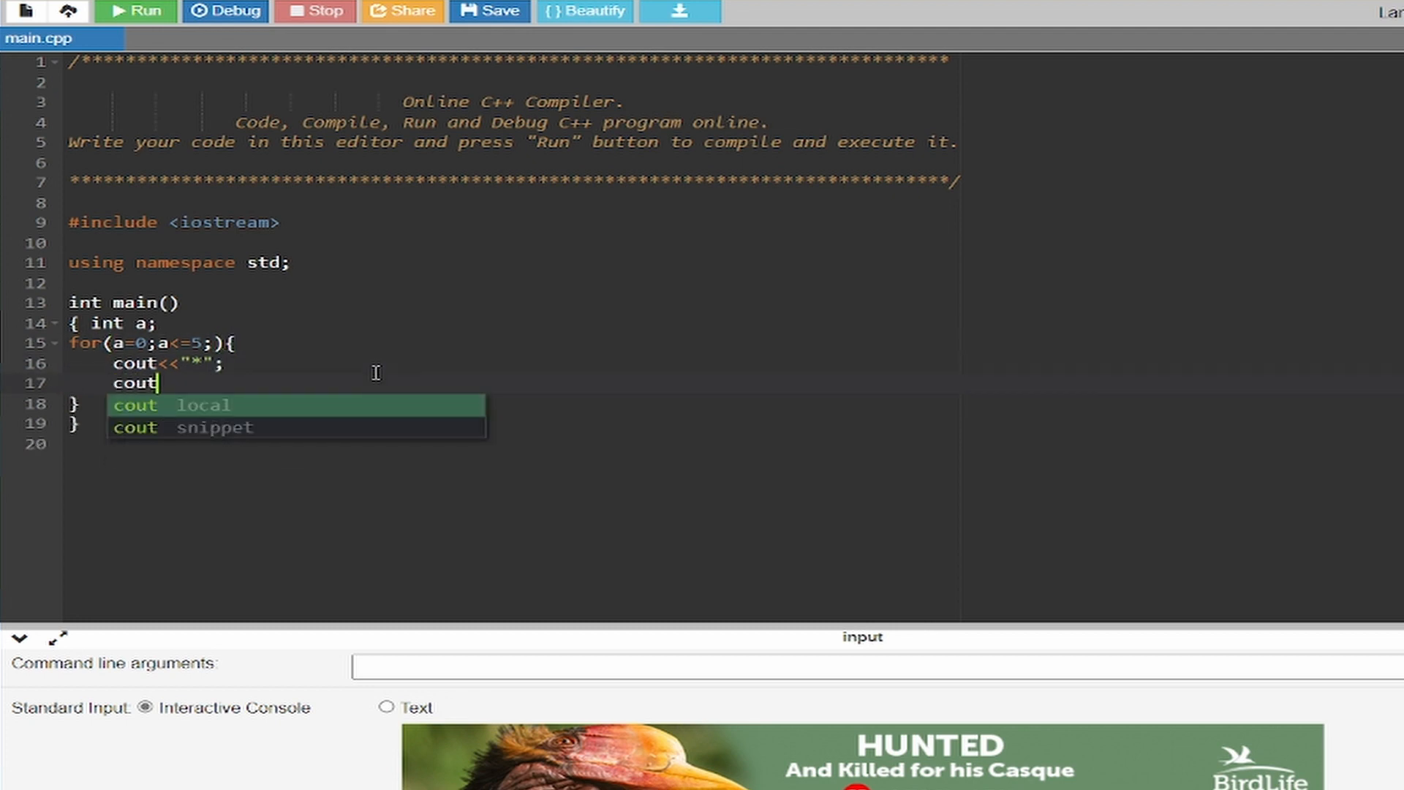
{"action": "type", "text": "<<endl"}
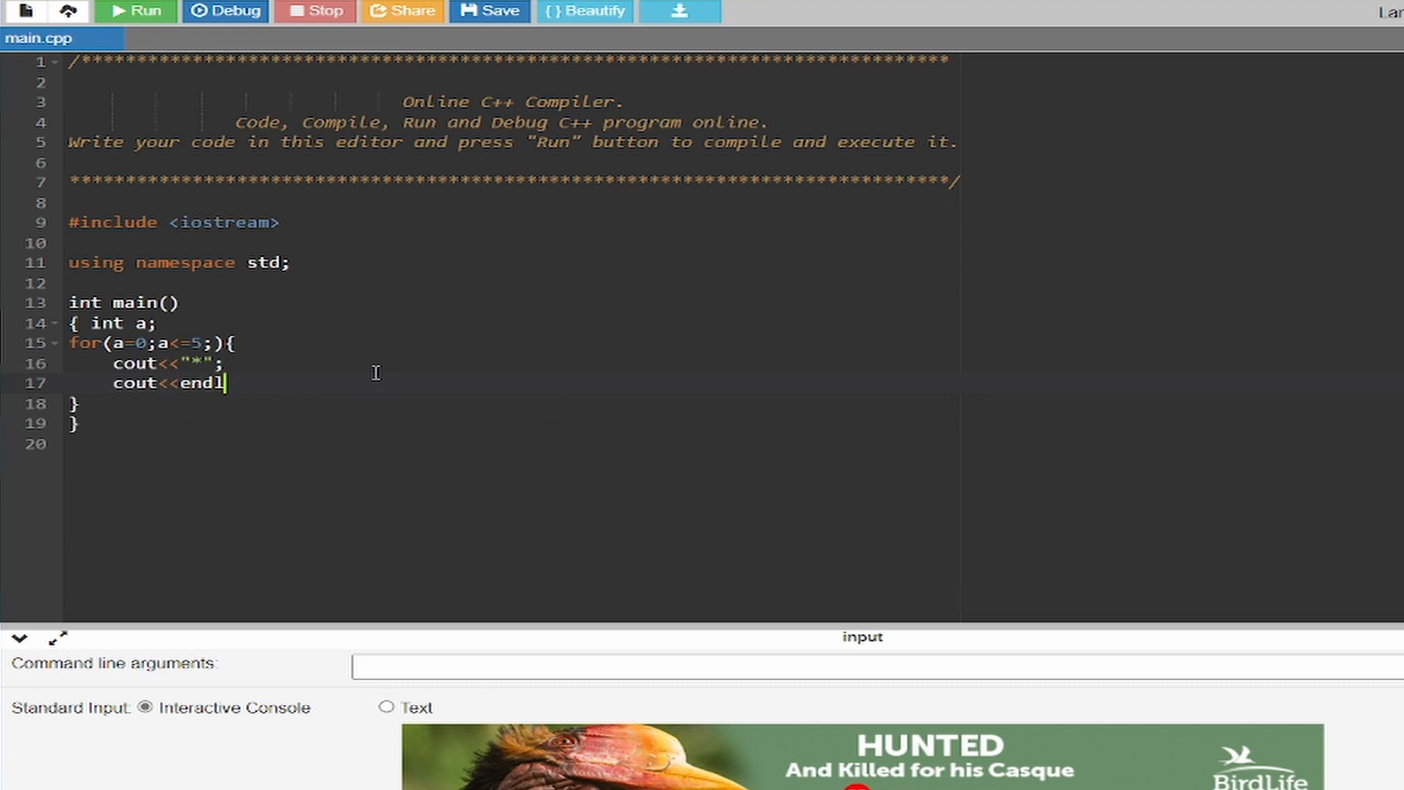
{"action": "type", "text": ";"}
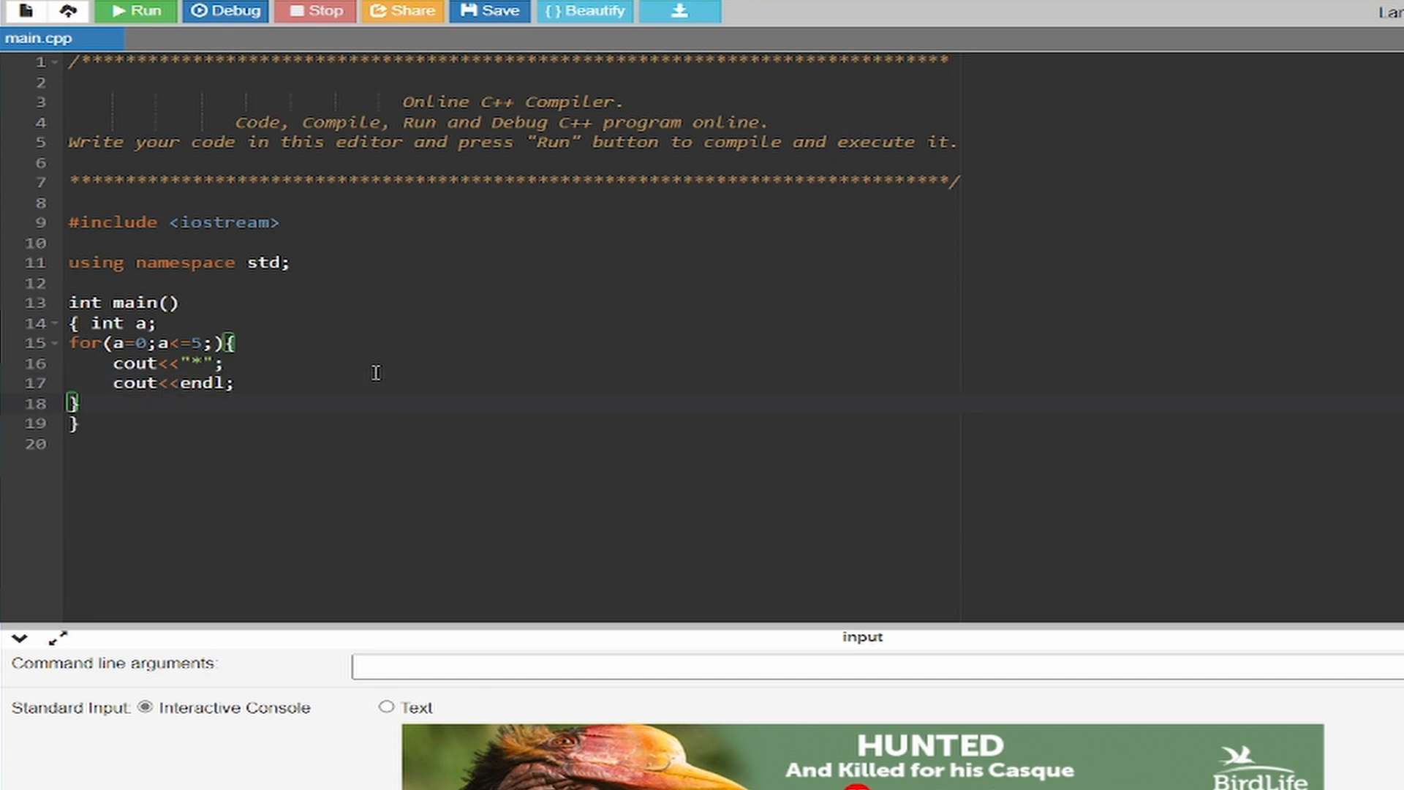
{"action": "type", "text": "a"}
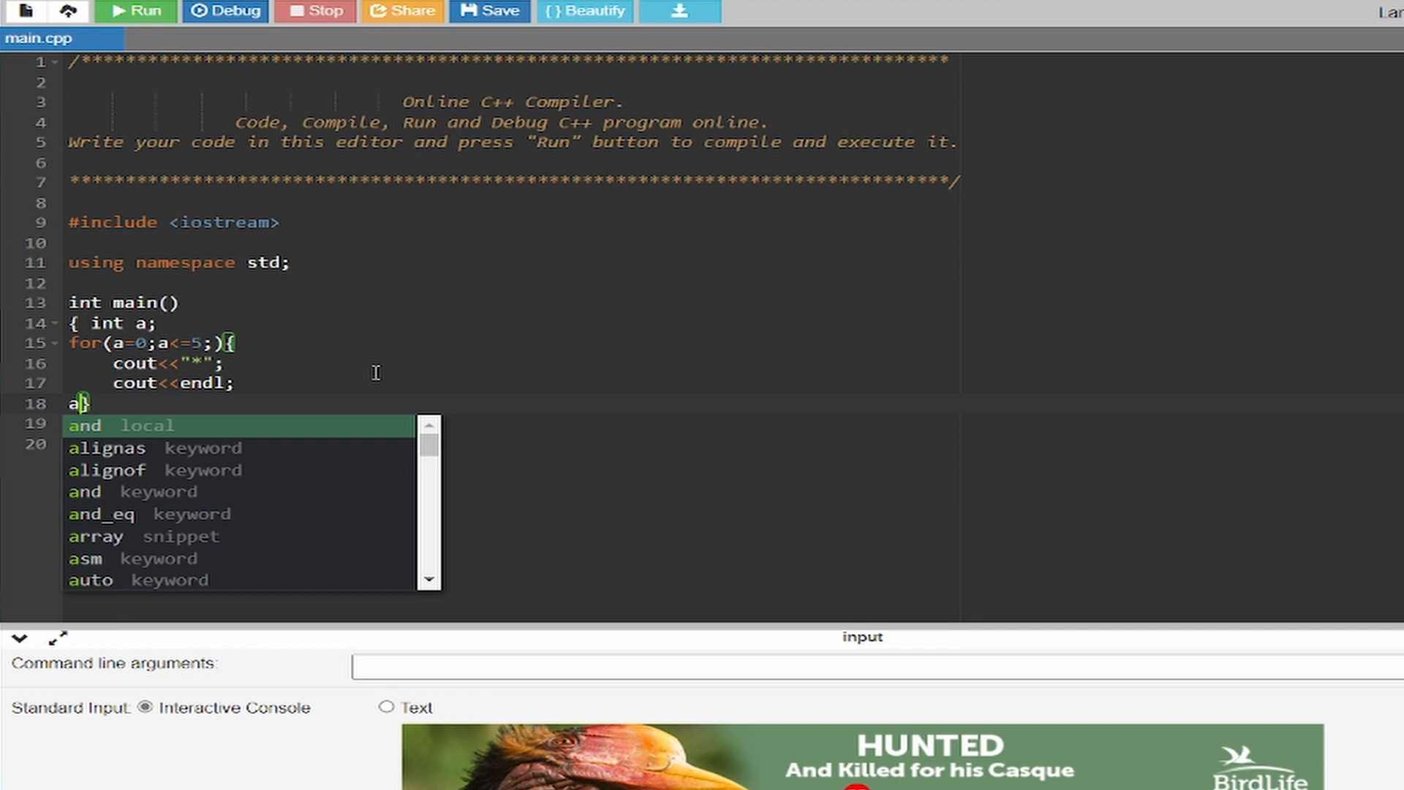
{"action": "type", "text": "++"}
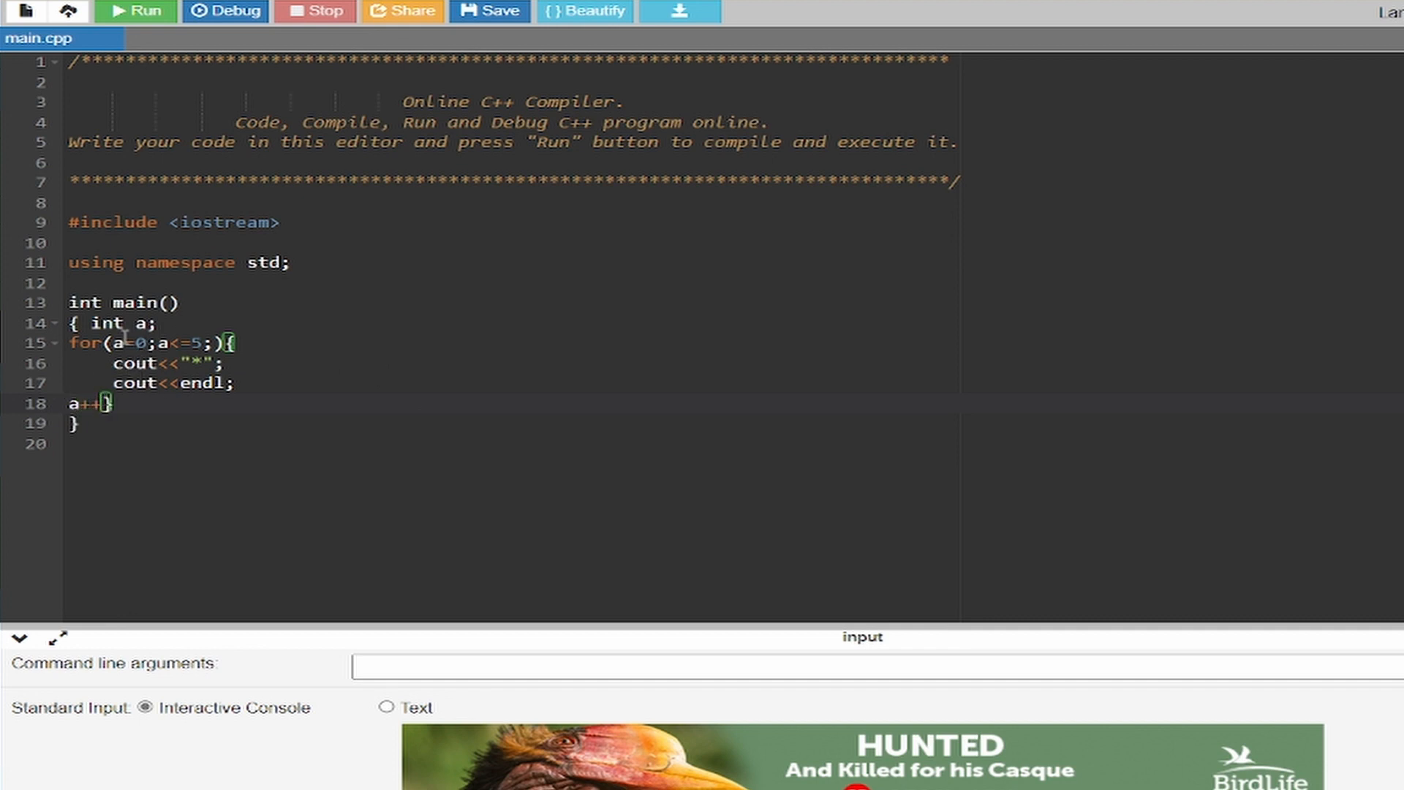
{"action": "mouse_move", "coordinate": [173, 417]}
{"action": "type", "text": ";"}
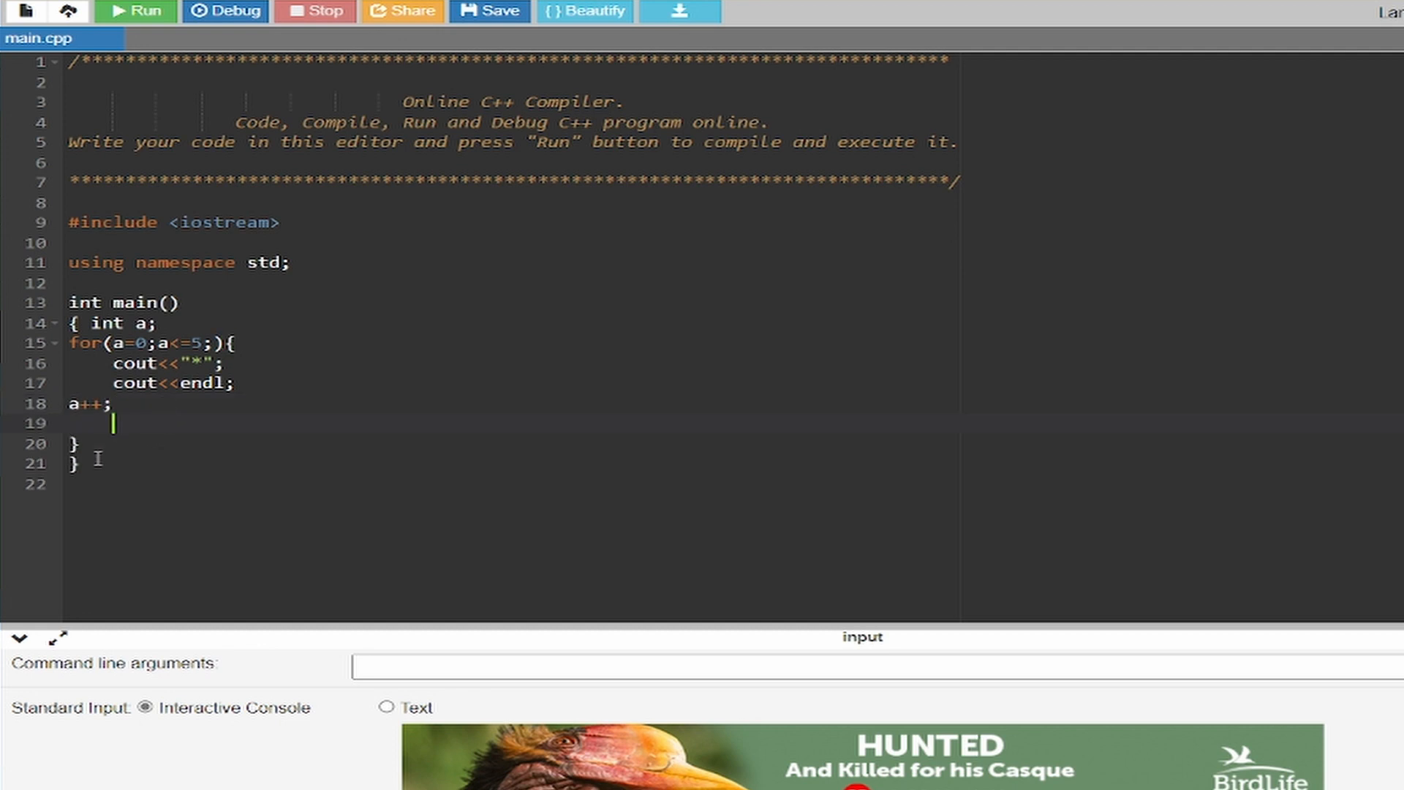
{"action": "mouse_move", "coordinate": [175, 442]}
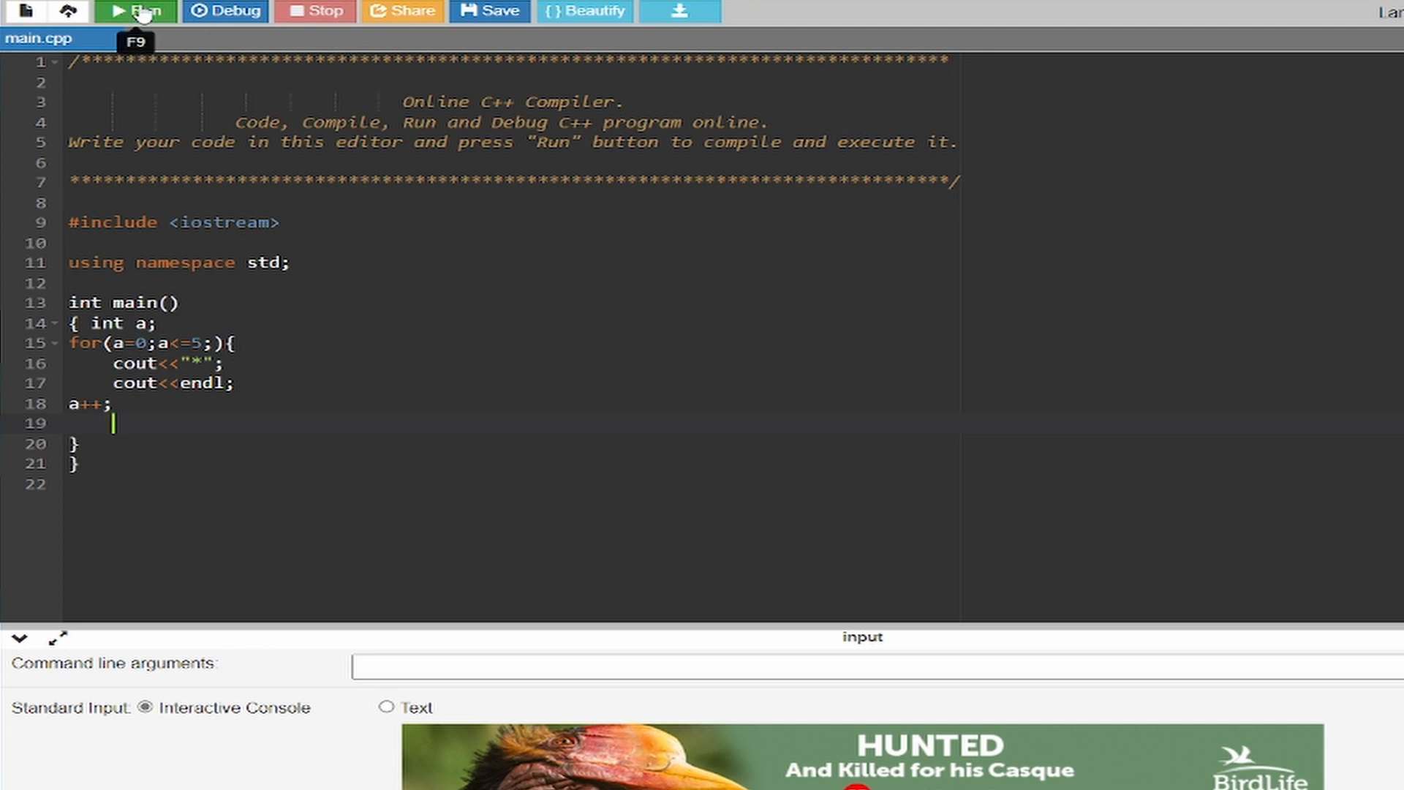
Run the program to see six asterisks printed one per line.
{"action": "left_click", "coordinate": [134, 11]}
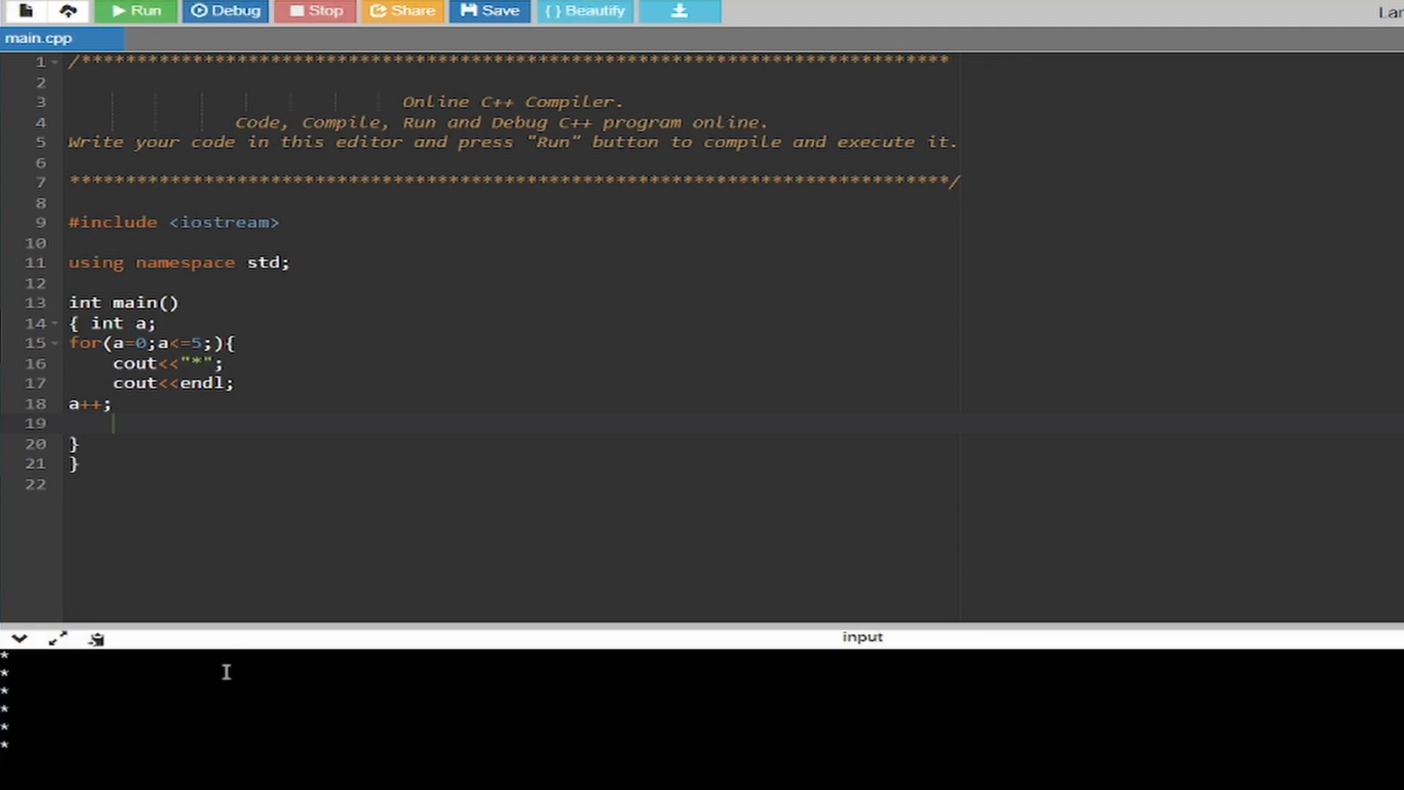
{"action": "mouse_move", "coordinate": [34, 743]}
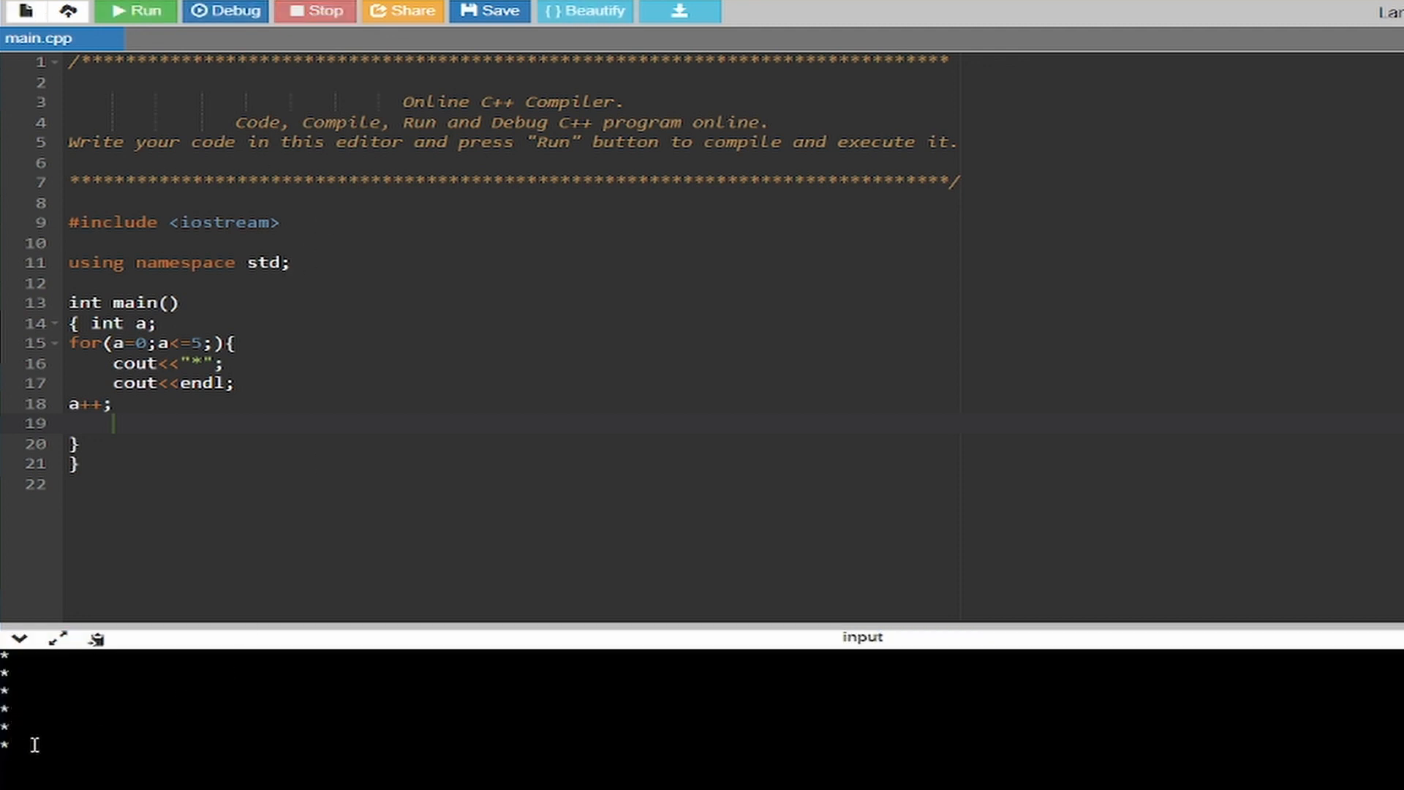
{"action": "mouse_move", "coordinate": [222, 490]}
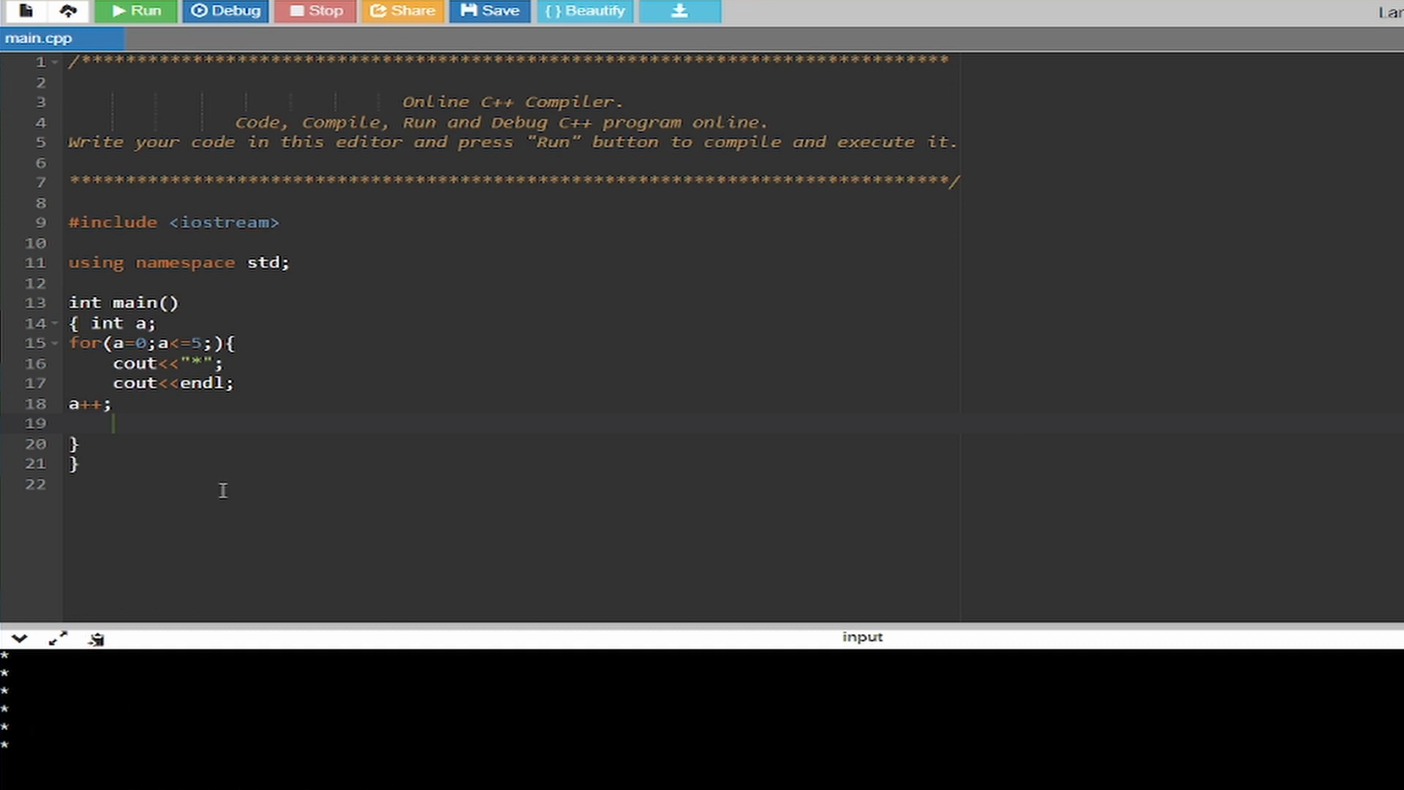
{"action": "mouse_move", "coordinate": [225, 440]}
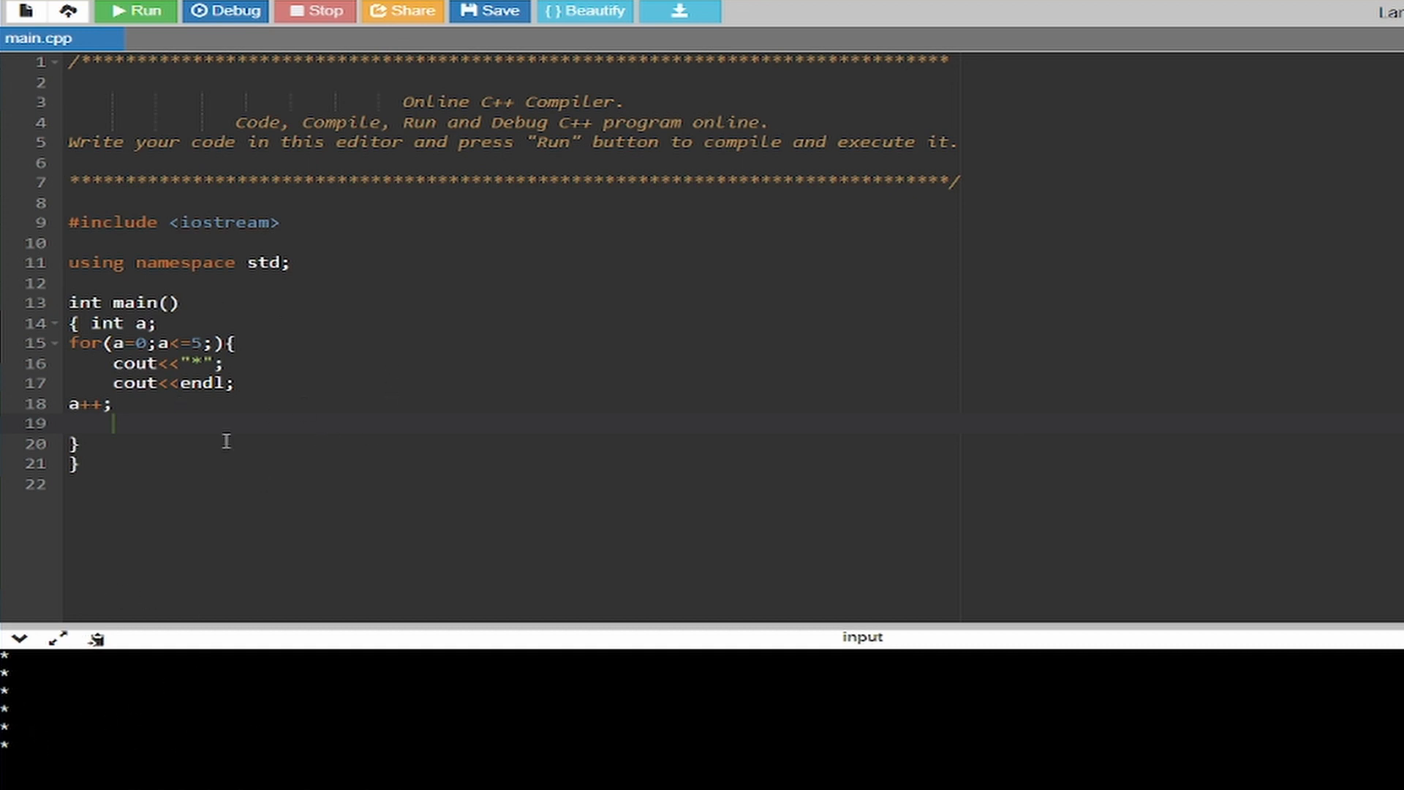
{"action": "mouse_move", "coordinate": [177, 663]}
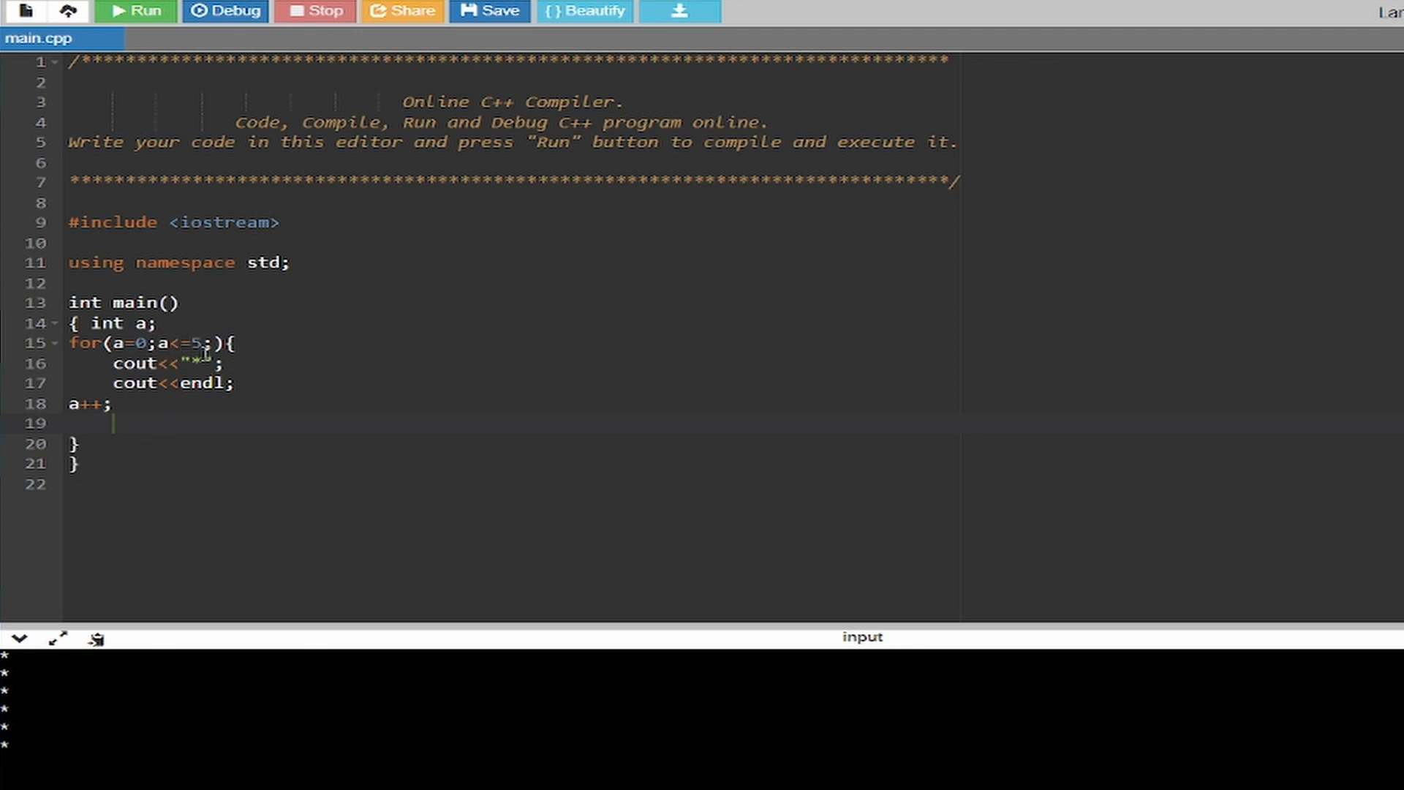
Change the printed '*' to '|' and rerun to get a column of bars.
{"action": "type", "text": "1"}
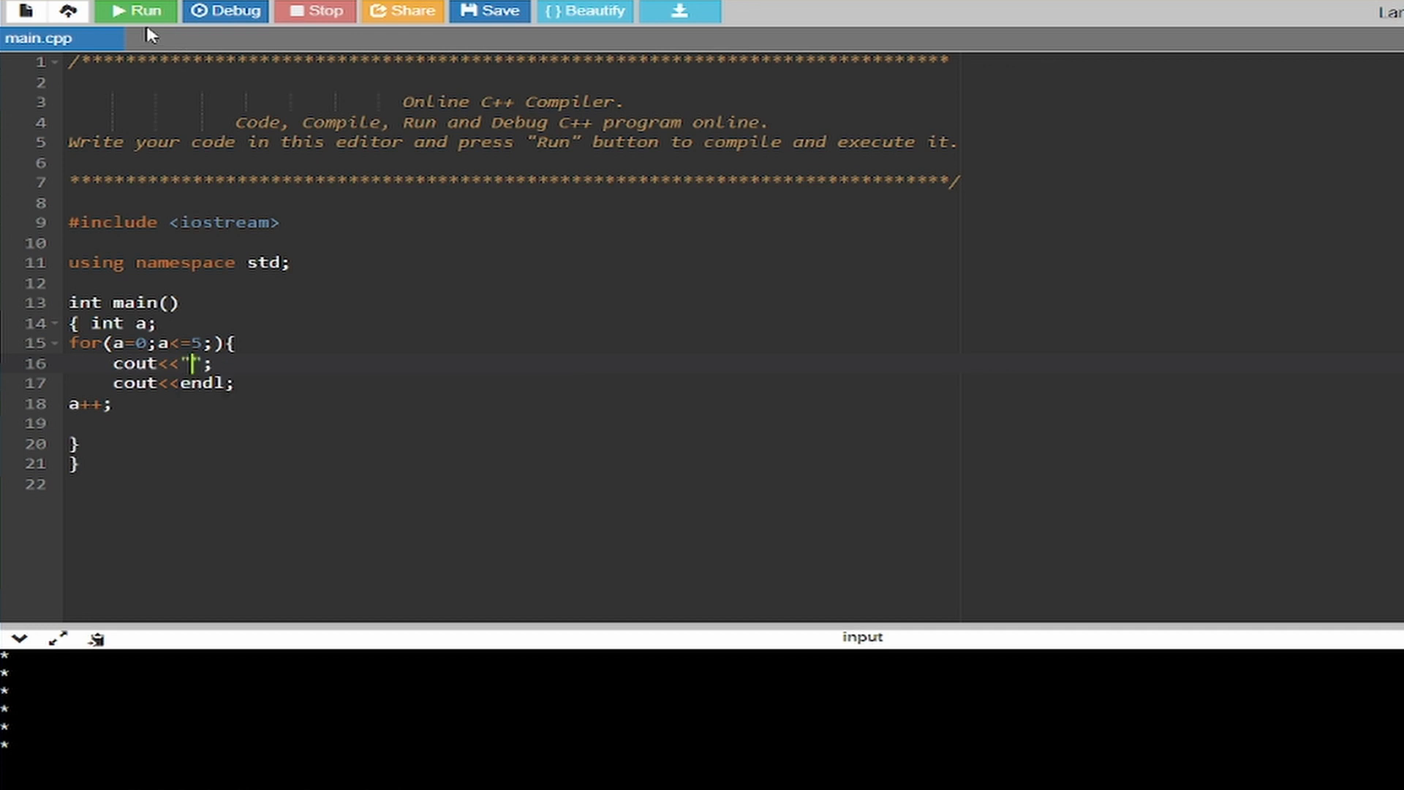
{"action": "type", "text": "\\"}
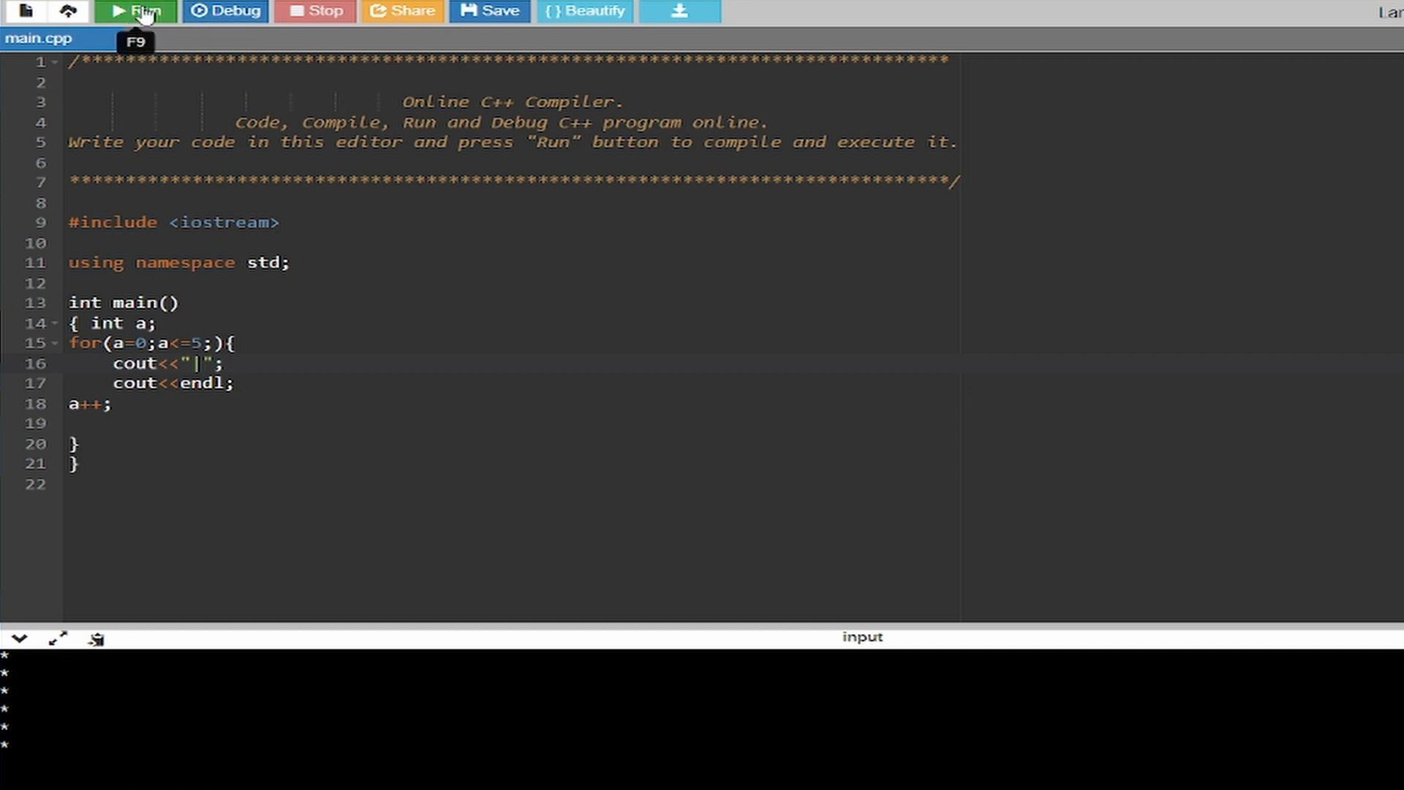
{"action": "left_click", "coordinate": [135, 11]}
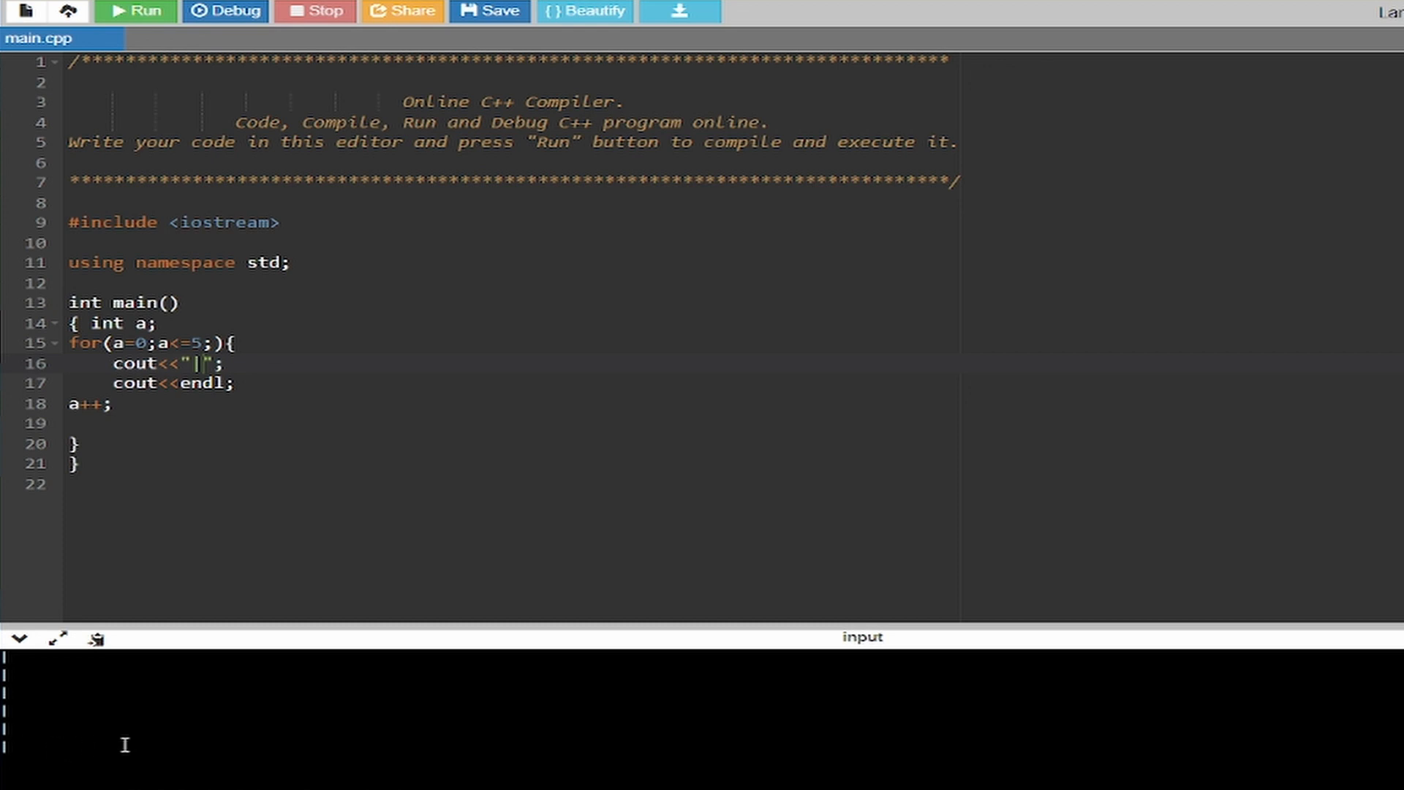
{"action": "mouse_move", "coordinate": [112, 460]}
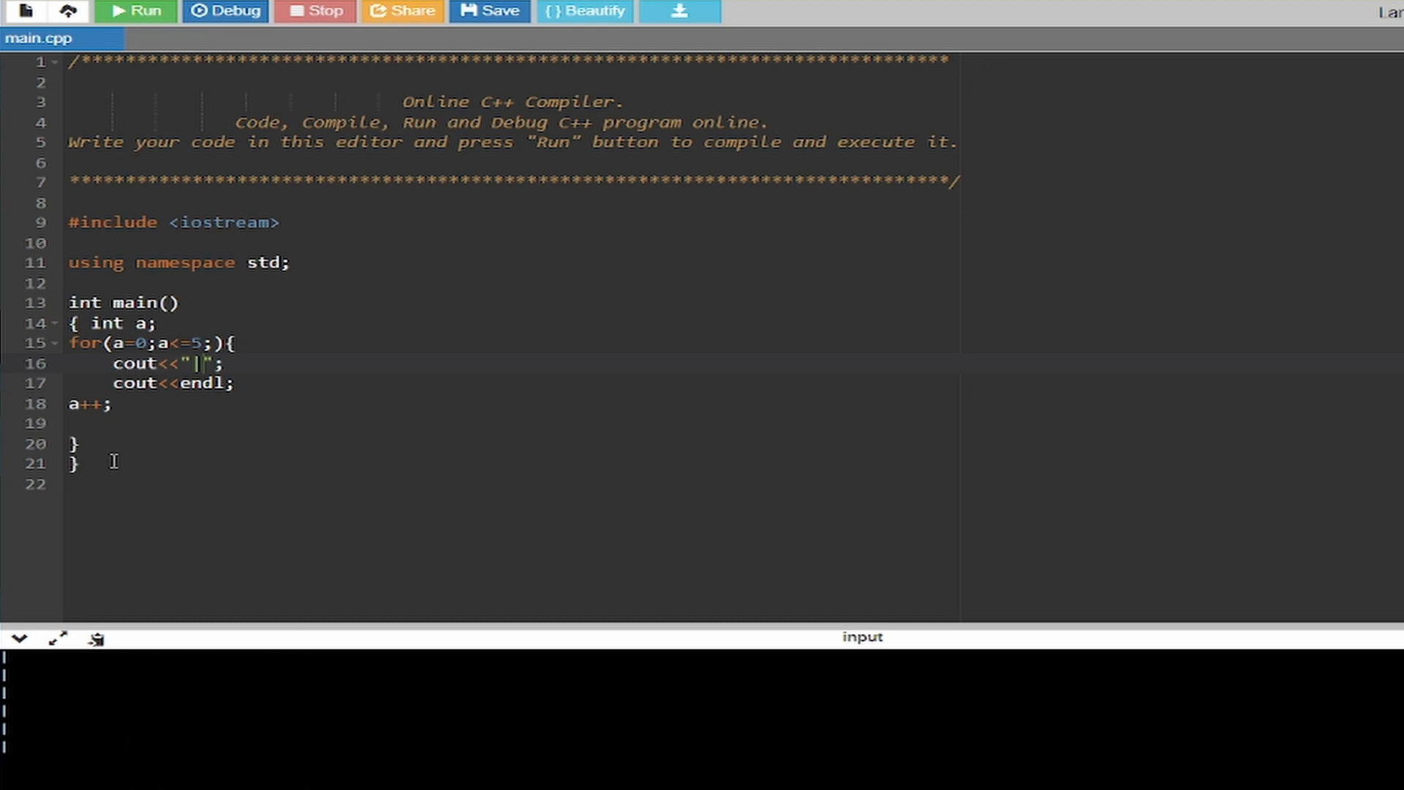